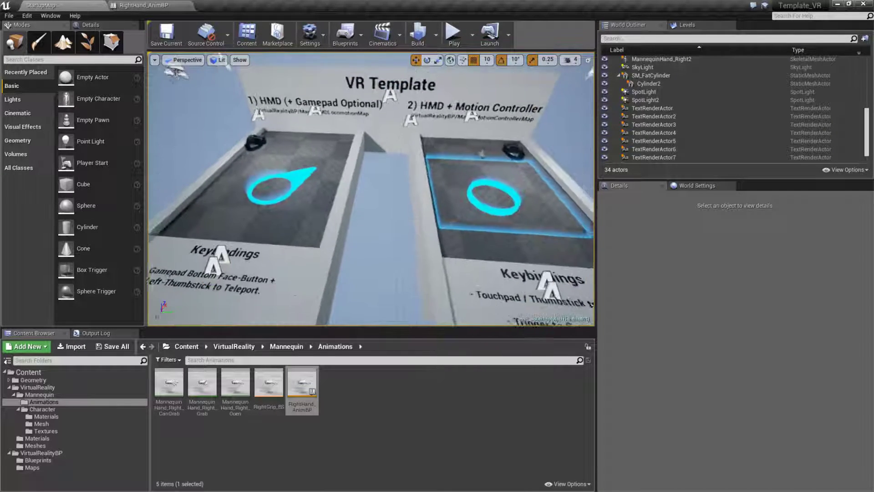
Show the VirtualRealityBP Maps folder listing the template's map assets
{"action": "left_click", "coordinate": [31, 467]}
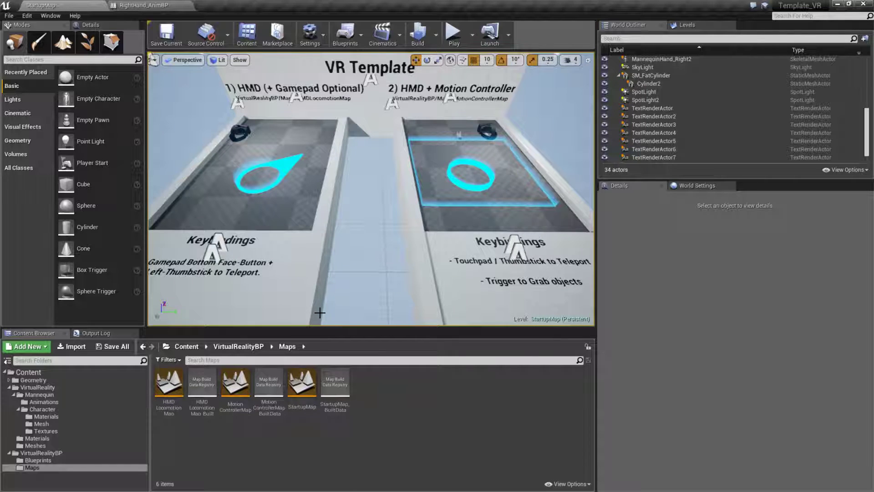
{"action": "mouse_move", "coordinate": [235, 387]}
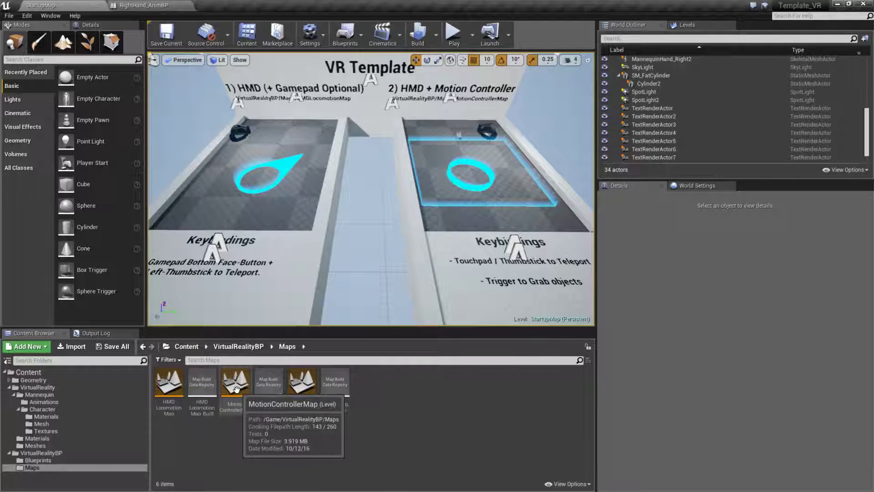
{"action": "mouse_move", "coordinate": [167, 381]}
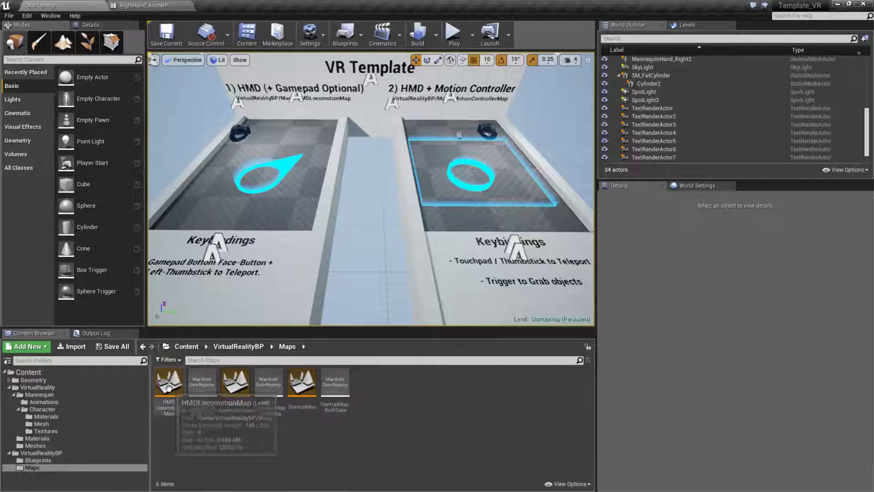
Load the HMDLocomotionMap level with its teleport pawn
{"action": "double_click", "coordinate": [169, 381]}
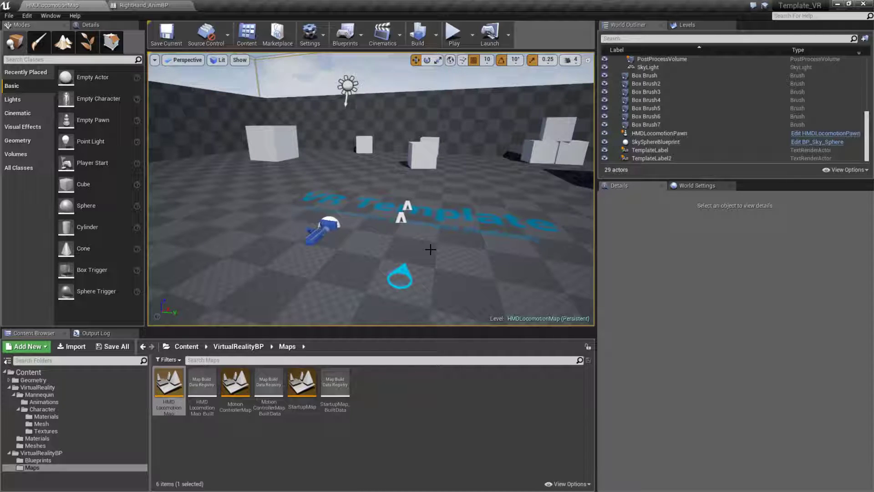
Load the MotionControllerMap level with its stacked blue pickup cubes
{"action": "double_click", "coordinate": [235, 382]}
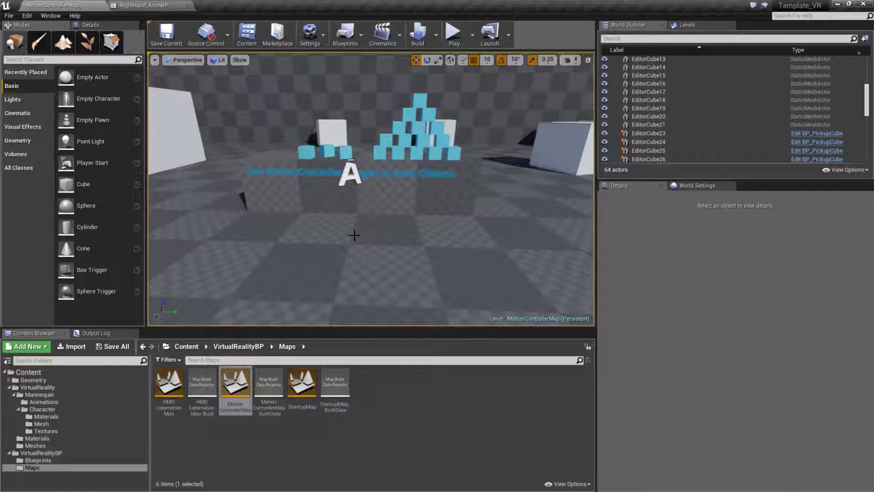
{"action": "mouse_move", "coordinate": [146, 4]}
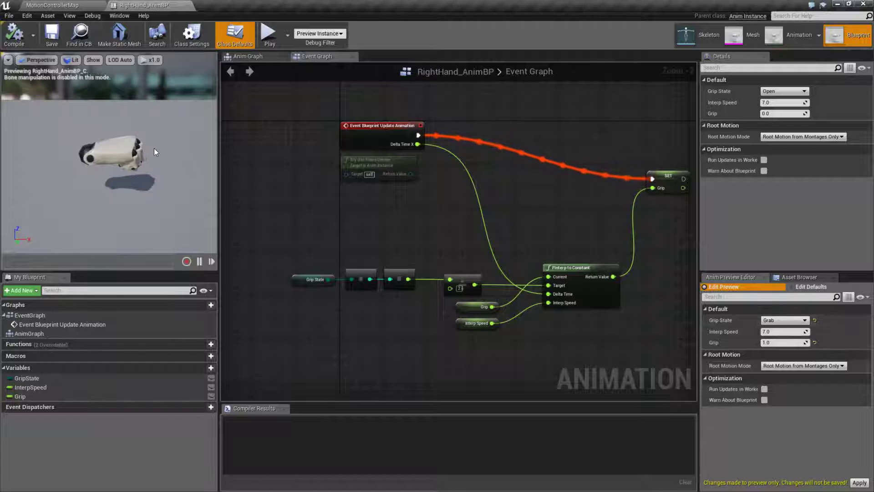
Preview the right hand through Open, CanGrab and Grab grip states in turn
{"action": "left_click", "coordinate": [784, 321]}
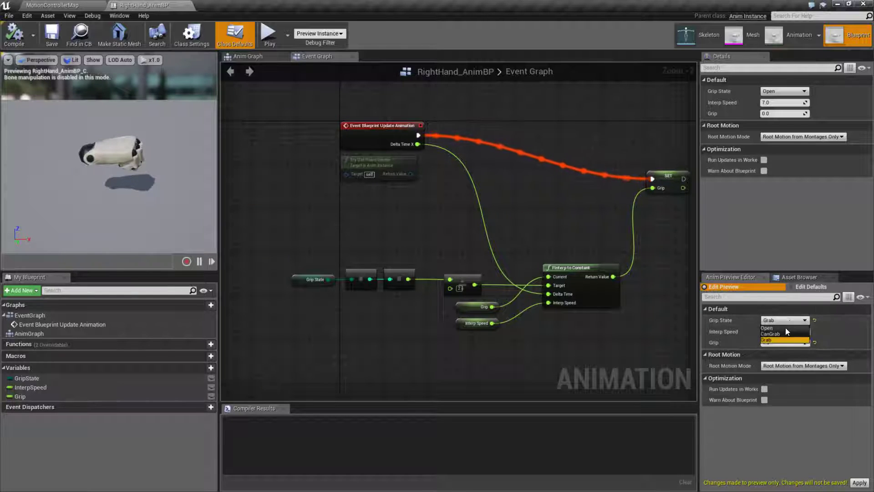
{"action": "left_click", "coordinate": [767, 327]}
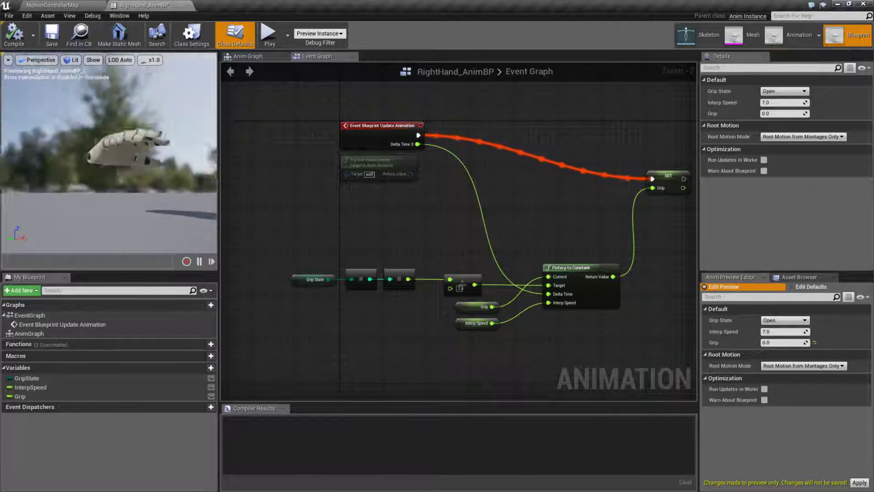
{"action": "left_click", "coordinate": [784, 320]}
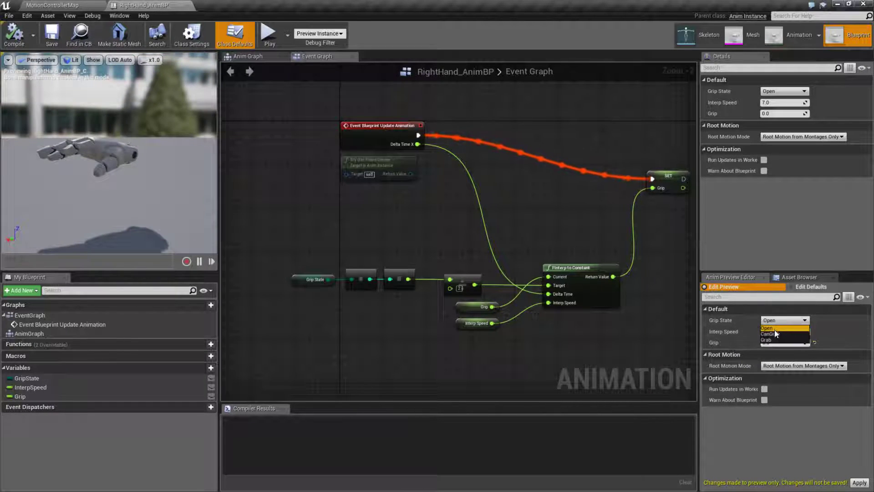
{"action": "left_click", "coordinate": [768, 333]}
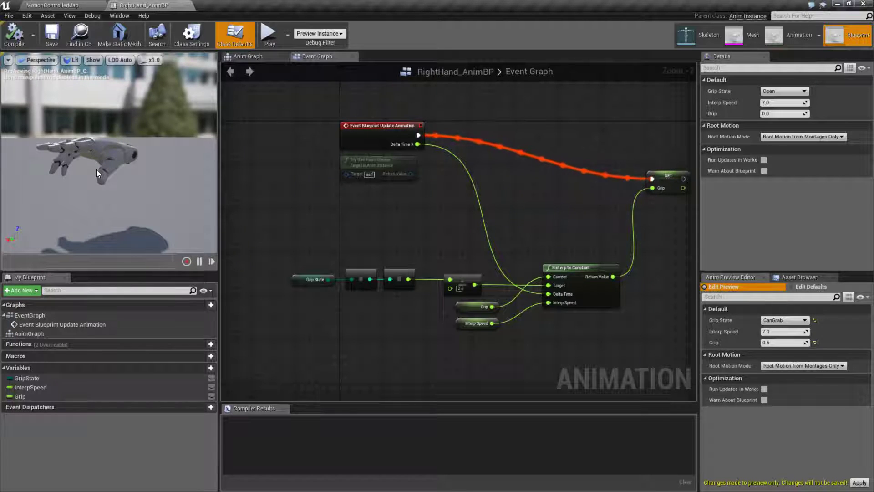
{"action": "left_click", "coordinate": [785, 319]}
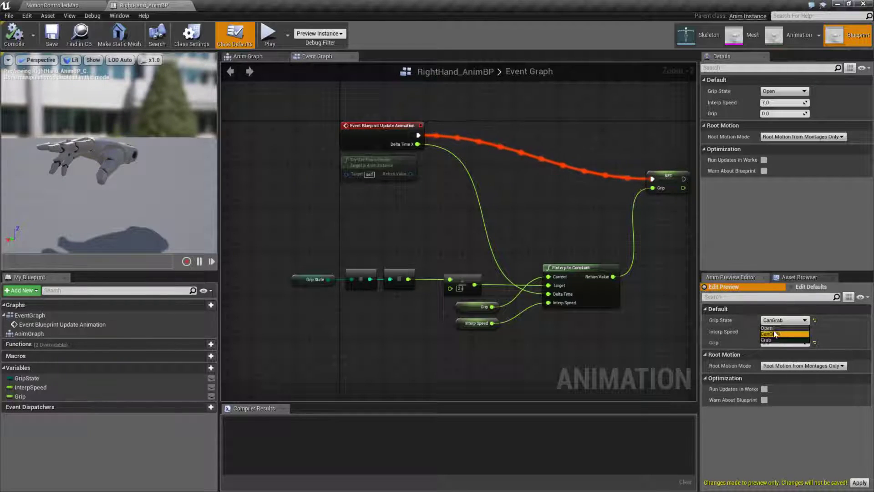
{"action": "left_click", "coordinate": [766, 339]}
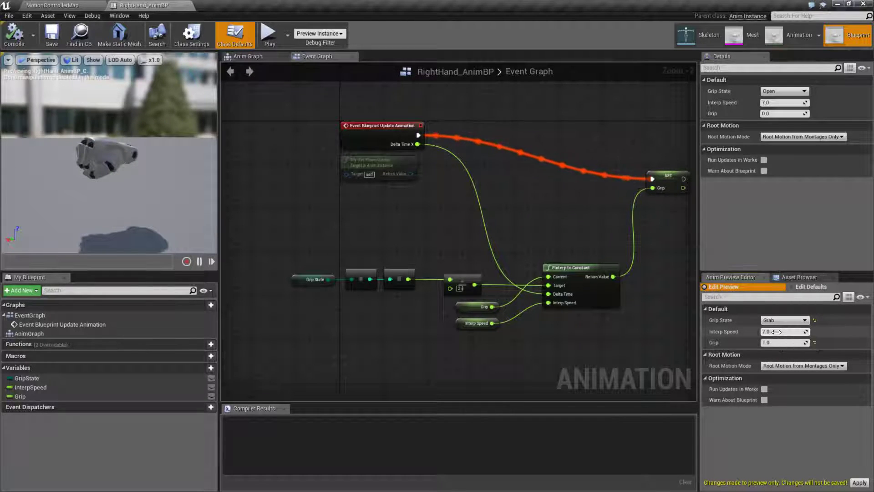
Run the grip states again from Open through CanGrab, ending fully gripped on Grab
{"action": "left_click", "coordinate": [784, 319]}
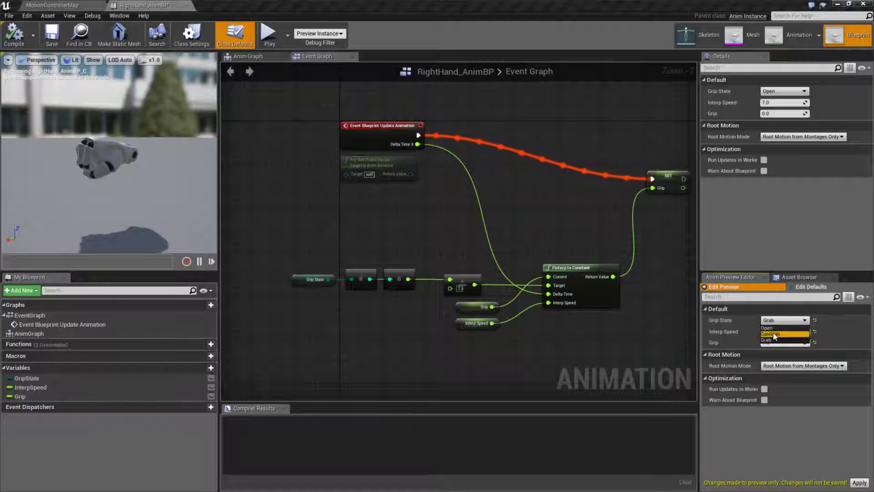
{"action": "left_click", "coordinate": [767, 327]}
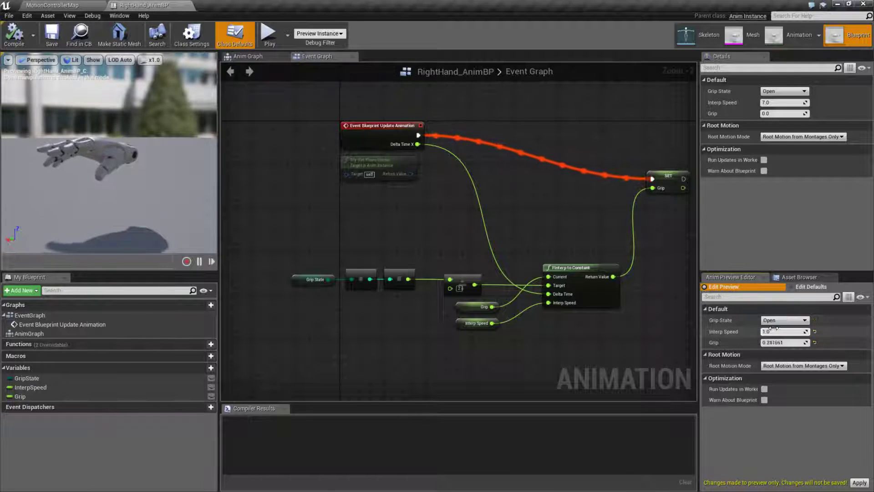
{"action": "left_click", "coordinate": [785, 320]}
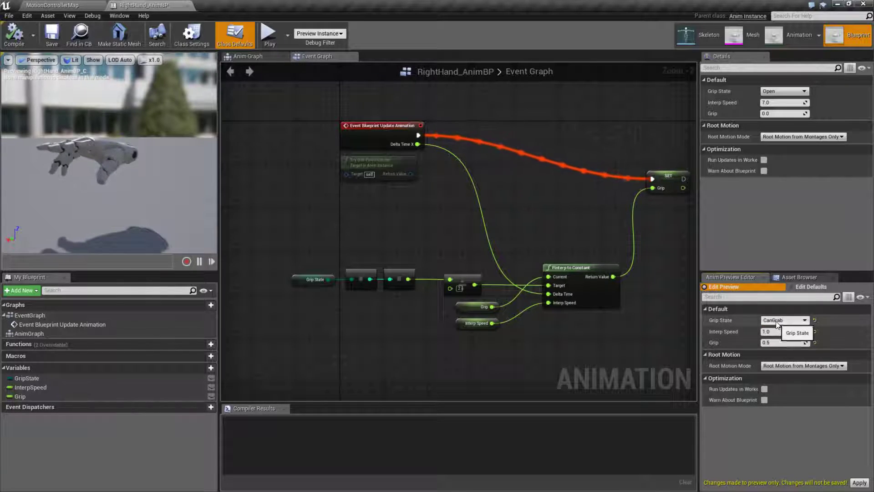
{"action": "left_click", "coordinate": [784, 319]}
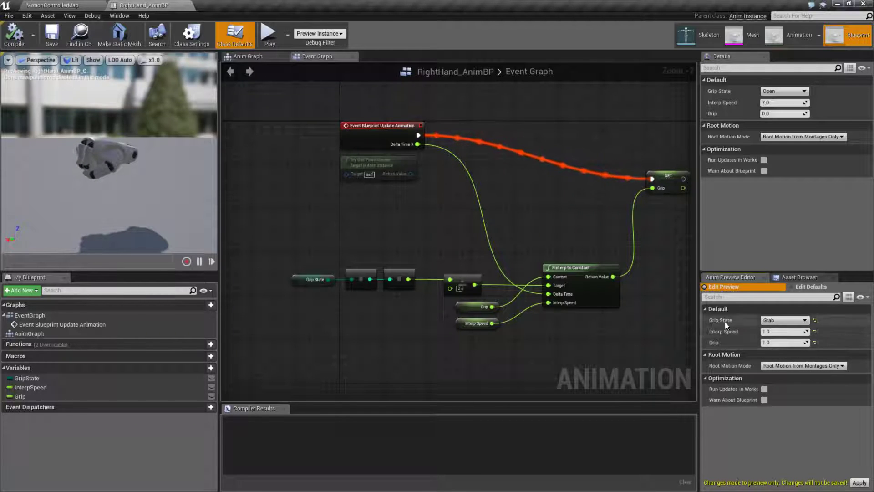